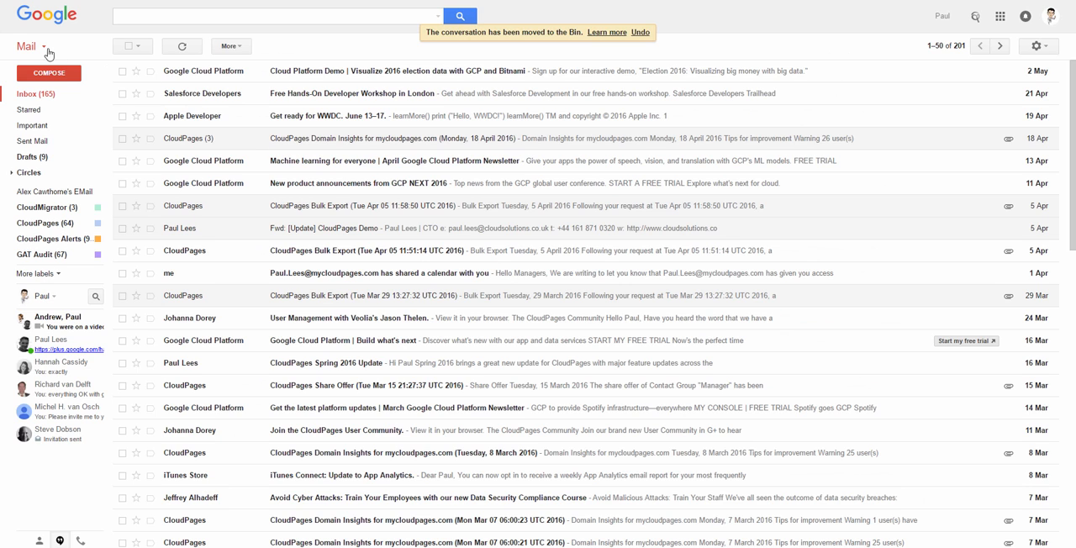
- Switch from Mail to Contacts and show the Management Team group's five contacts
left_click(30, 46)
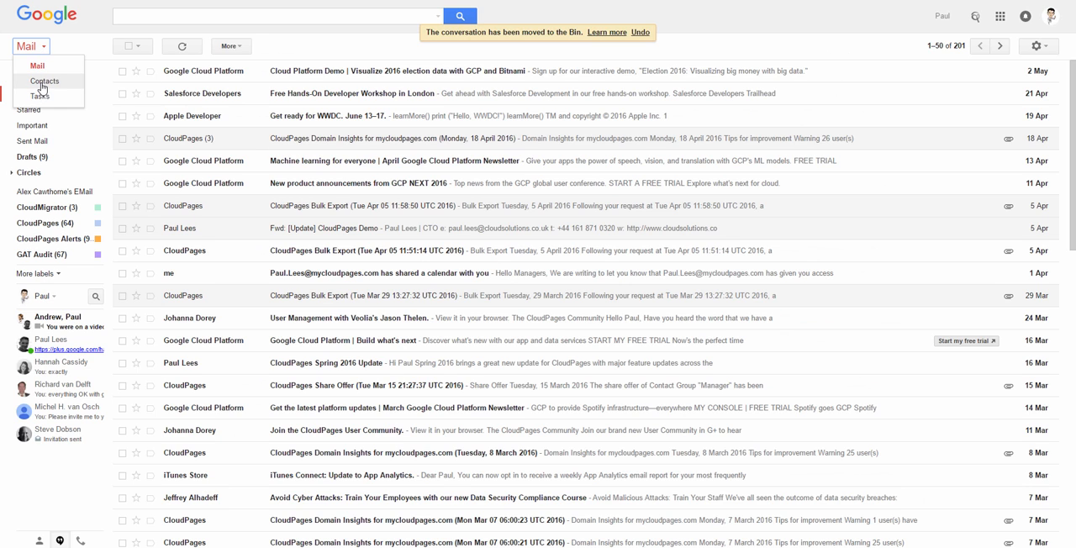
left_click(44, 81)
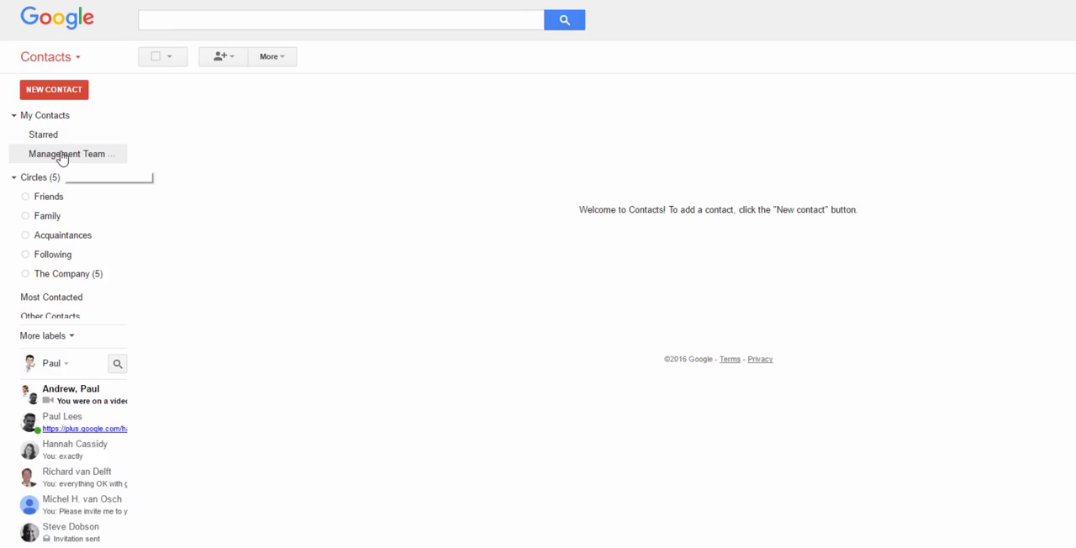
left_click(70, 153)
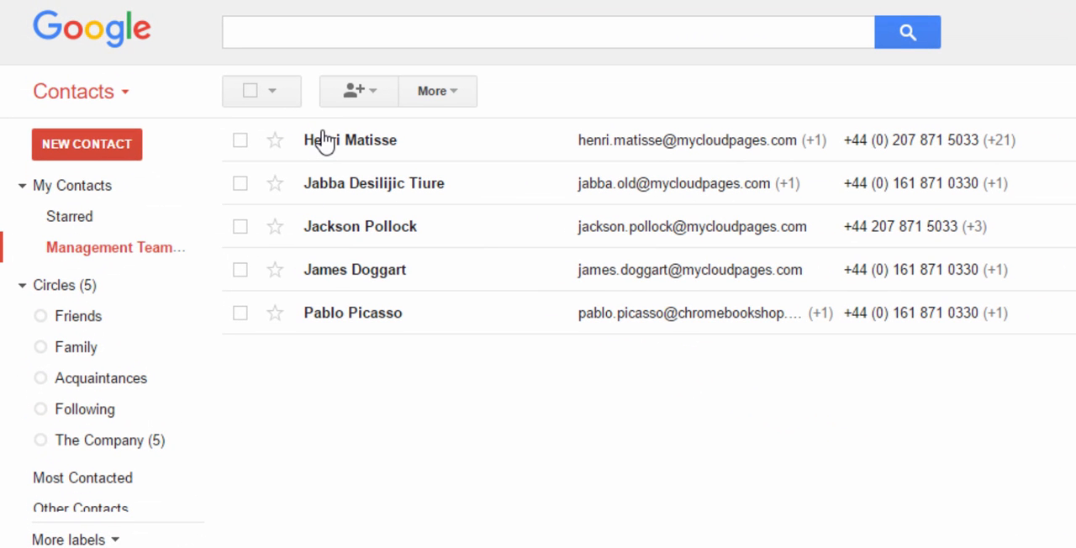
mouse_move(326, 301)
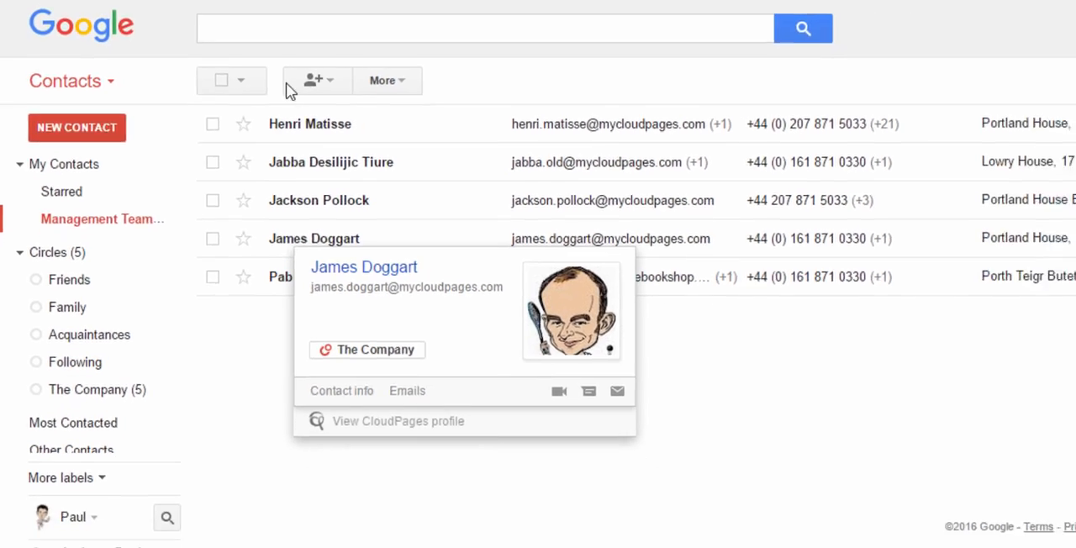
- From the CloudPages profile, list the contact groups and show the Management Team group's five contacts
left_click(397, 420)
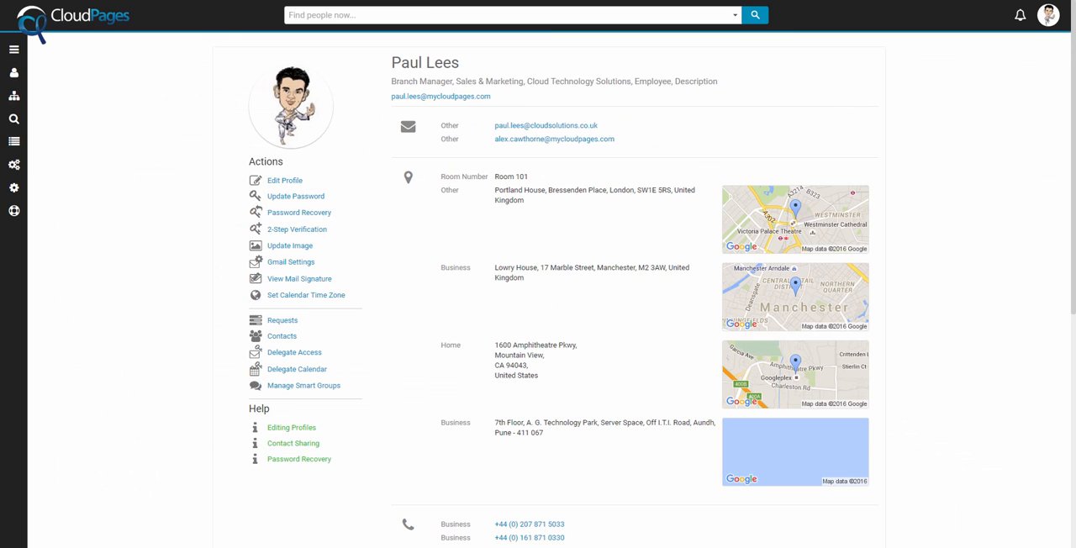
scroll("down", 3)
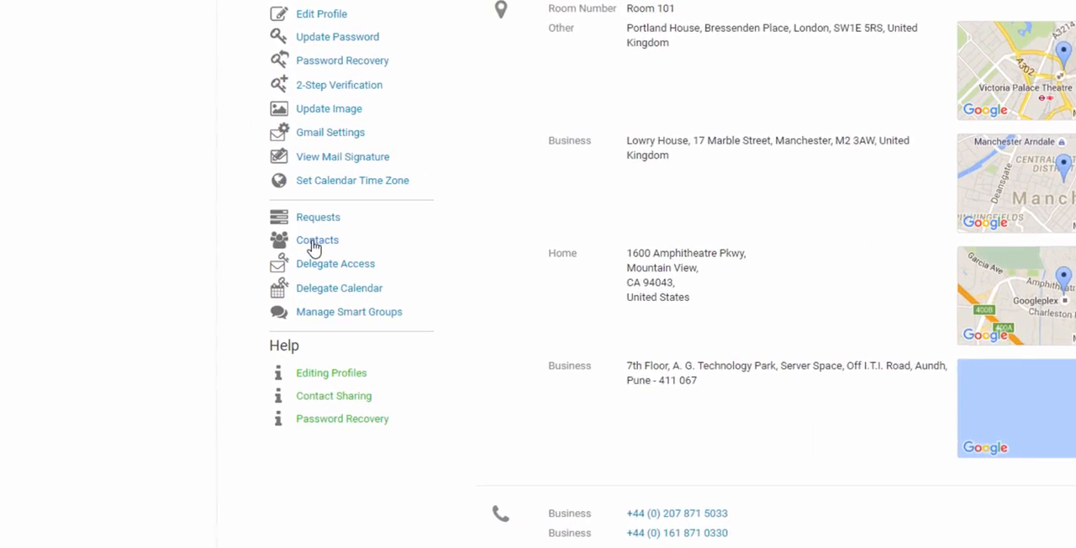
left_click(316, 239)
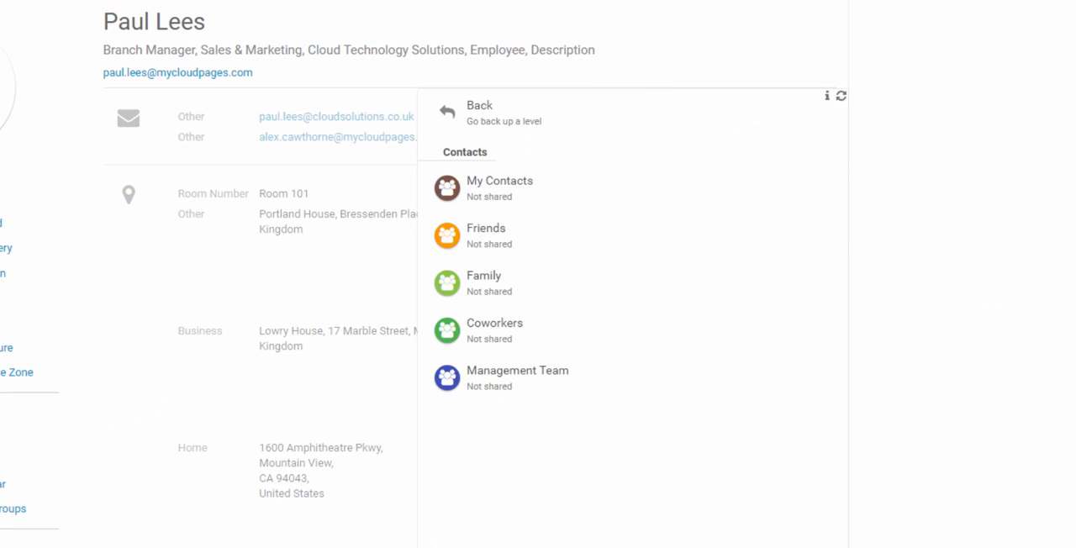
mouse_move(491, 379)
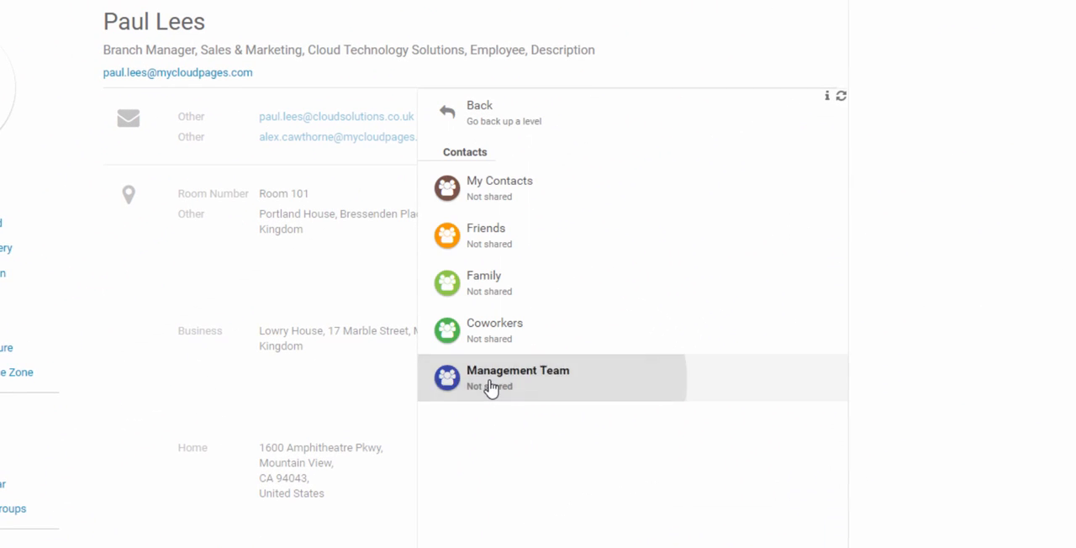
left_click(518, 376)
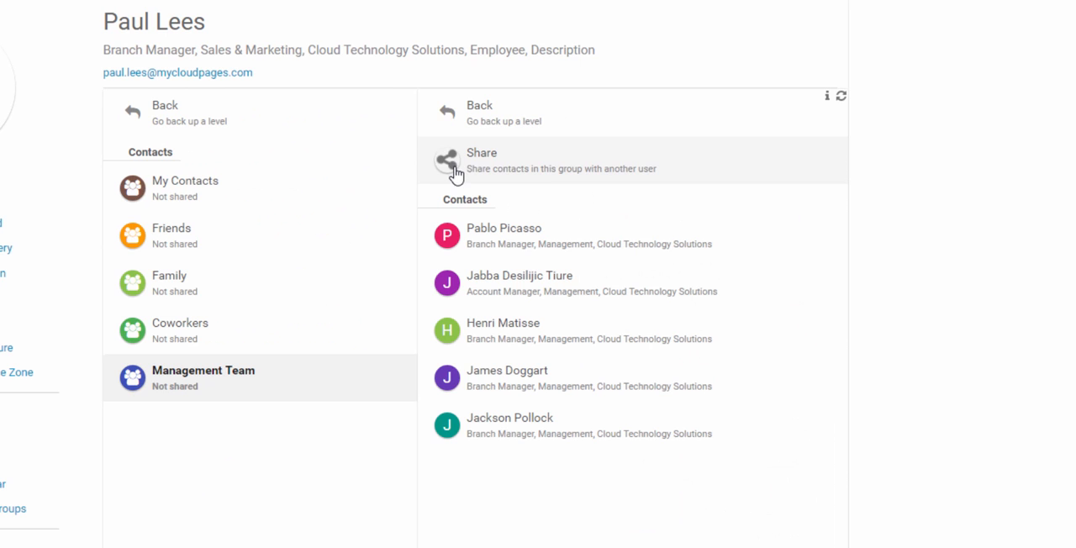
left_click(481, 160)
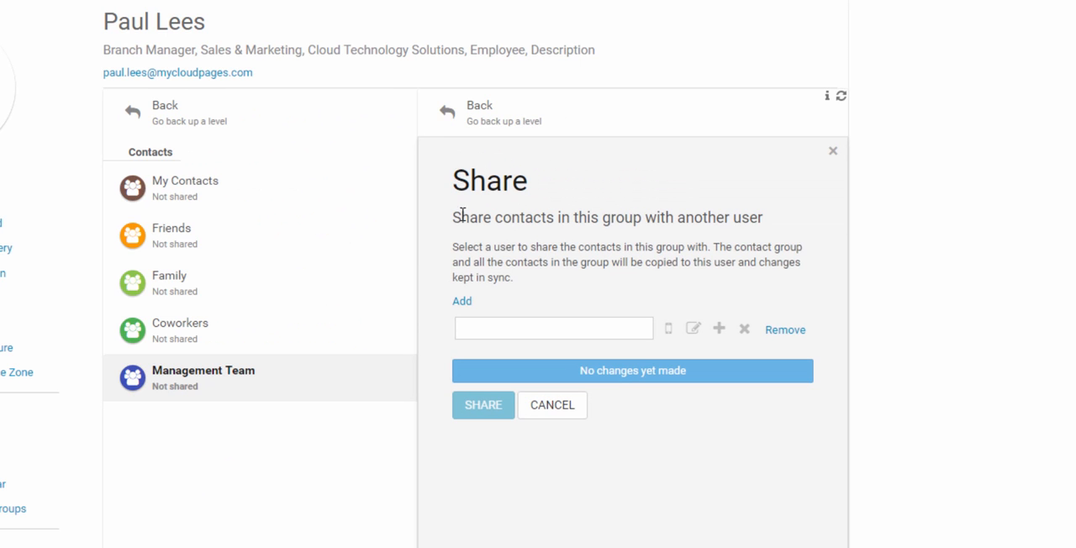
type("james")
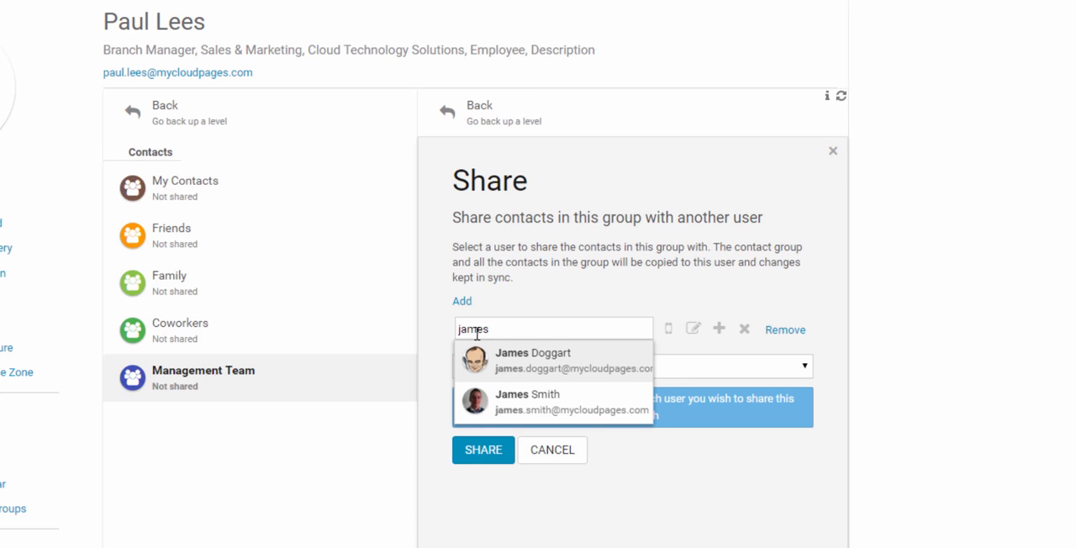
left_click(533, 360)
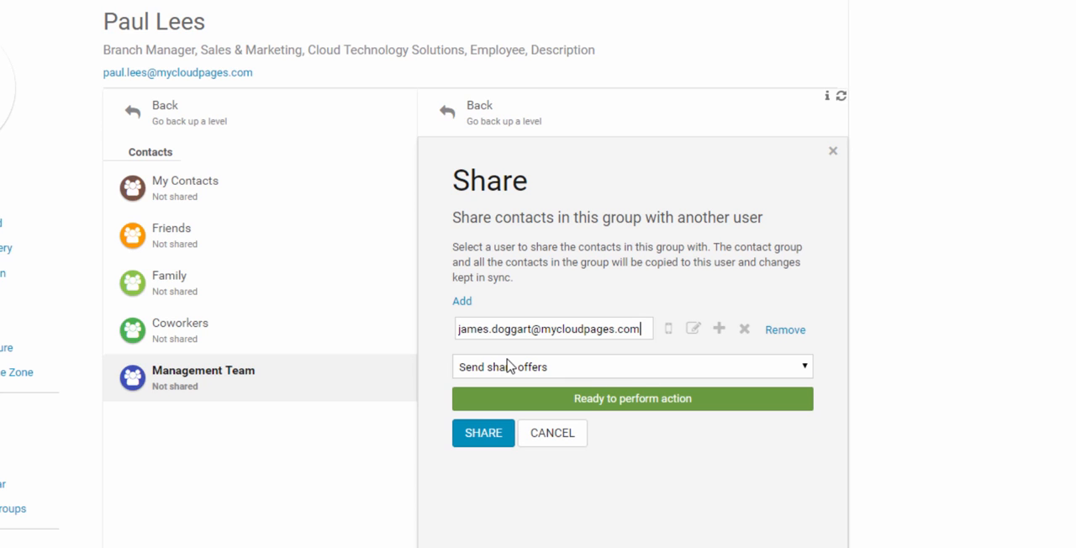
mouse_move(670, 335)
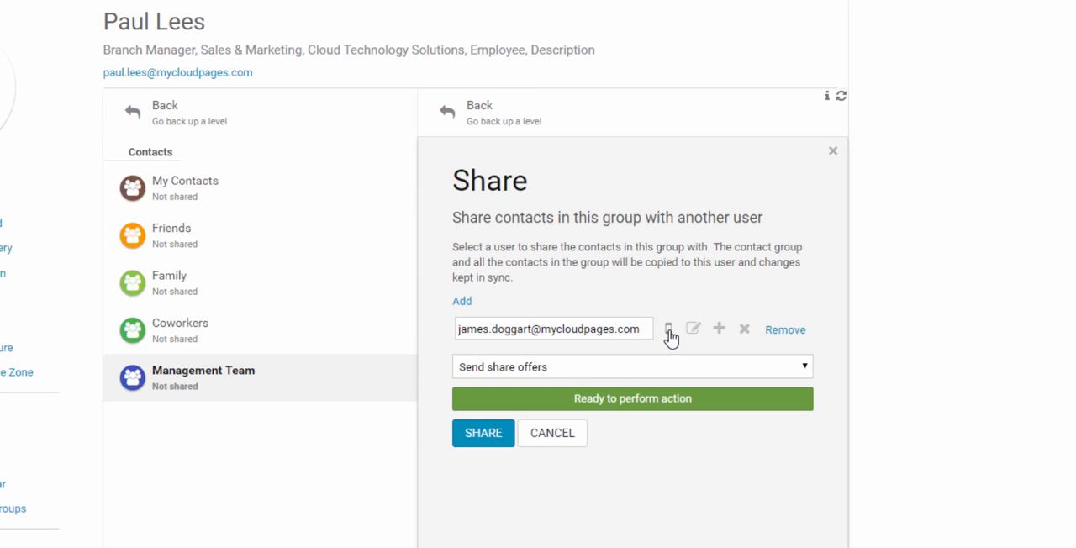
mouse_move(670, 329)
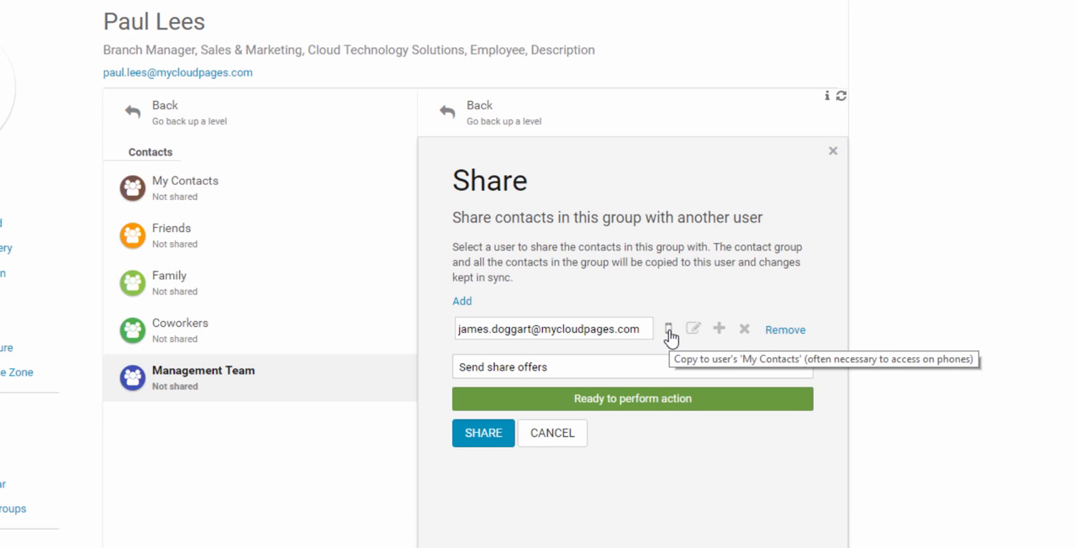
mouse_move(693, 330)
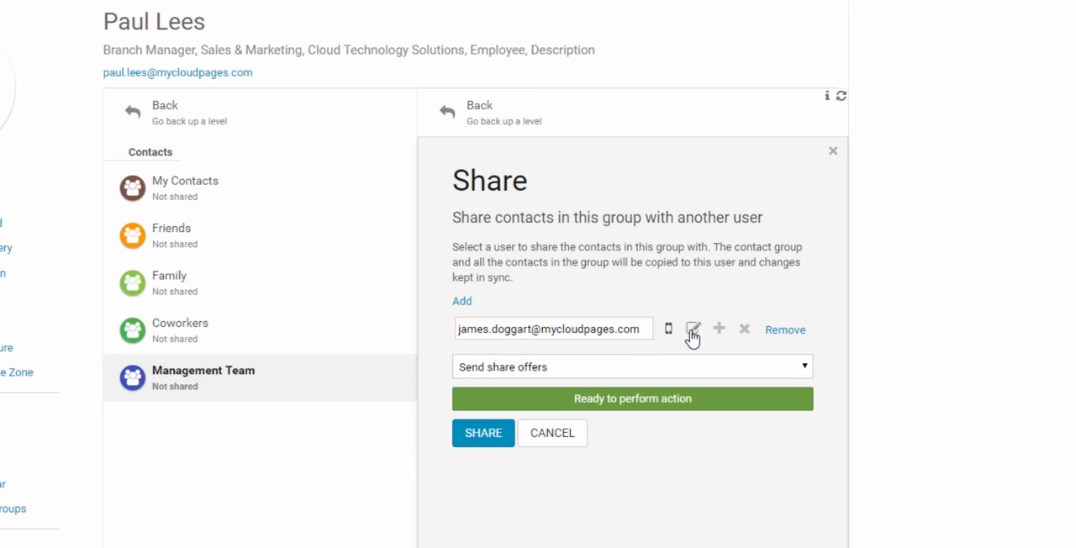
mouse_move(693, 329)
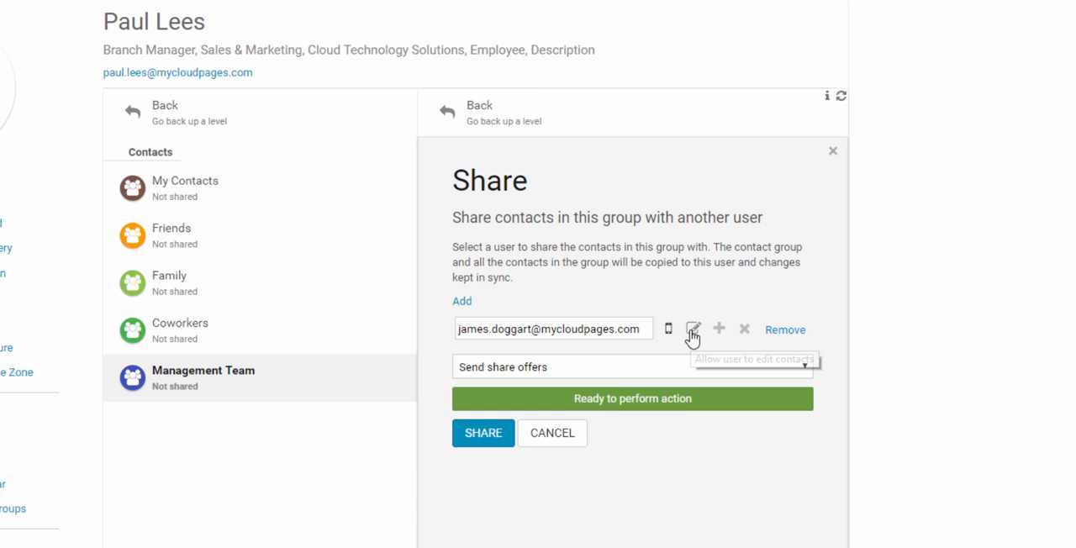
mouse_move(720, 328)
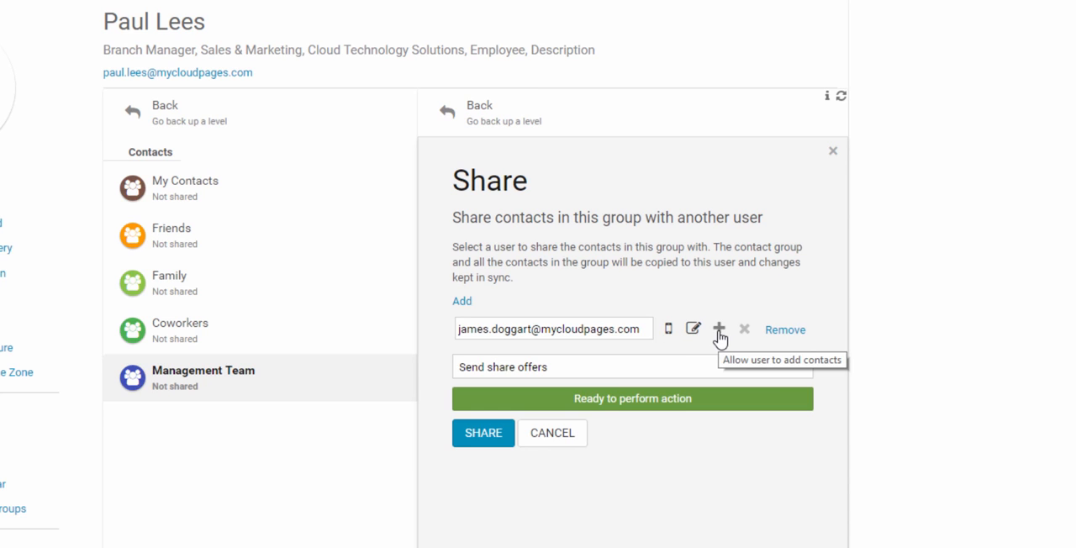
mouse_move(745, 336)
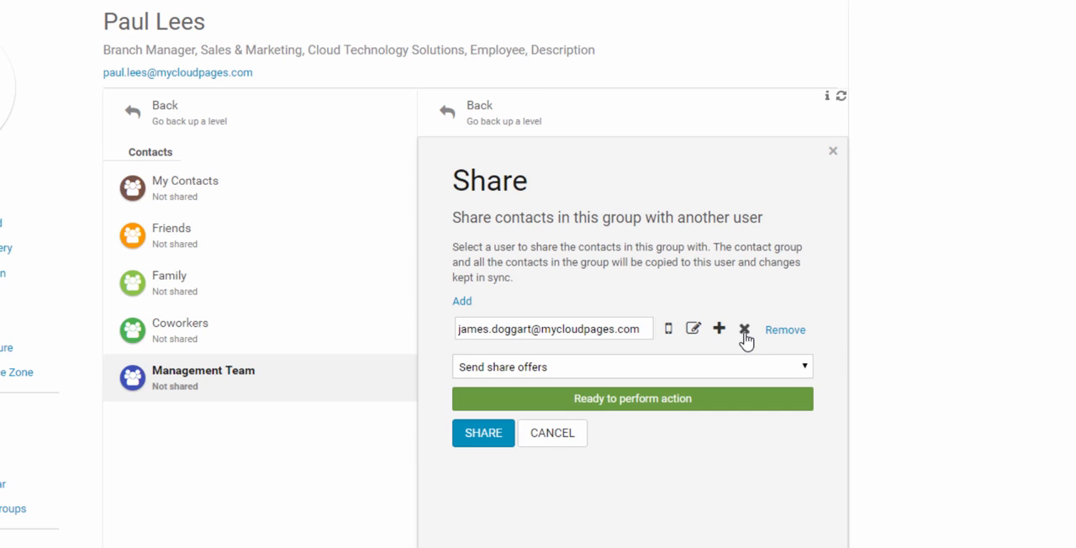
mouse_move(541, 374)
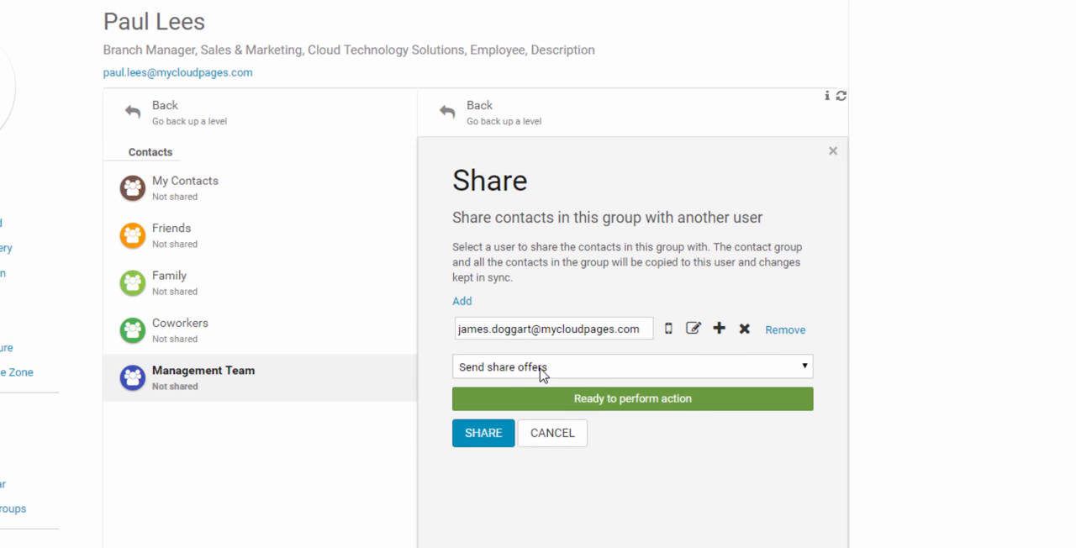
left_click(630, 367)
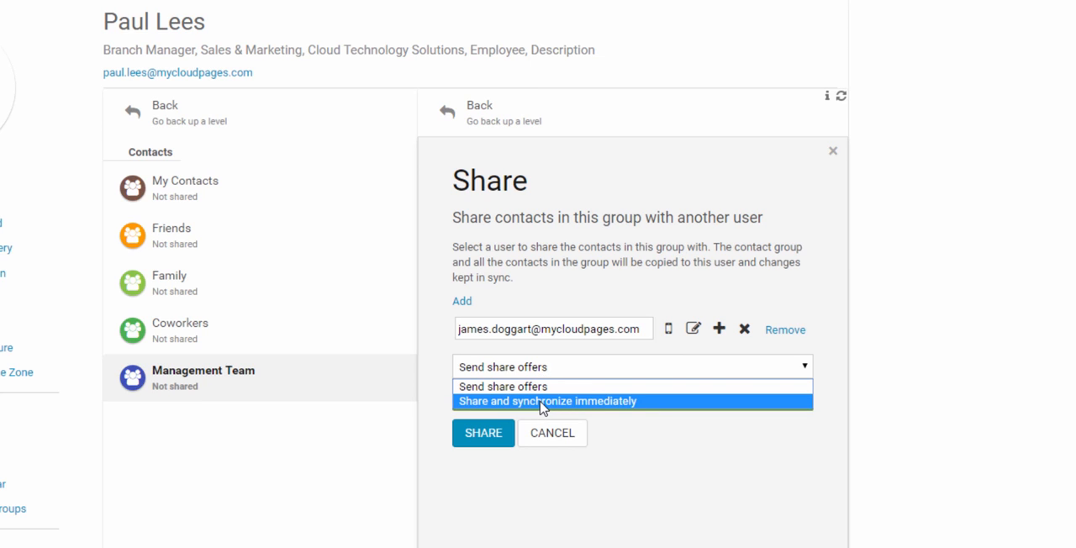
left_click(548, 400)
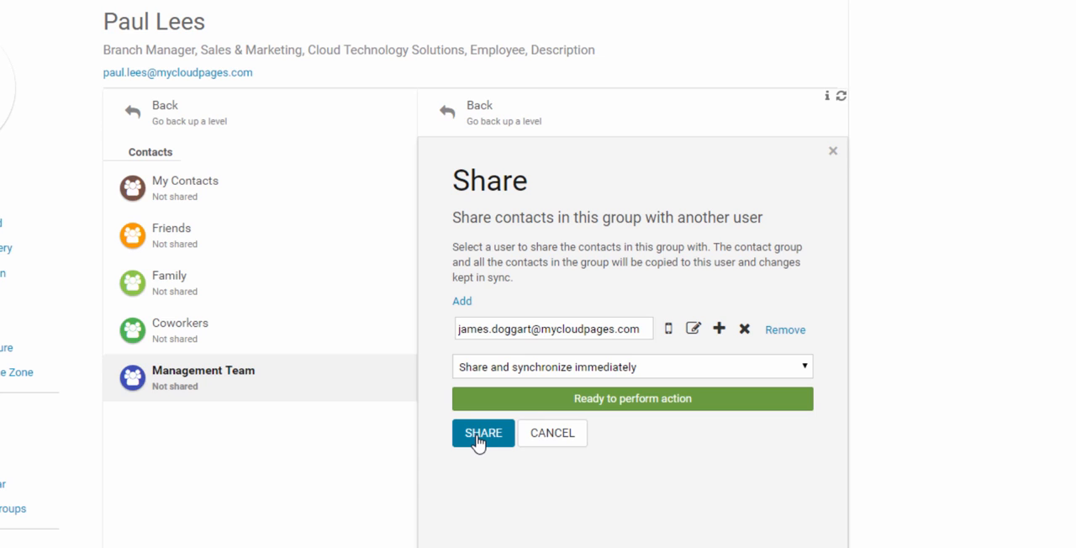
left_click(483, 434)
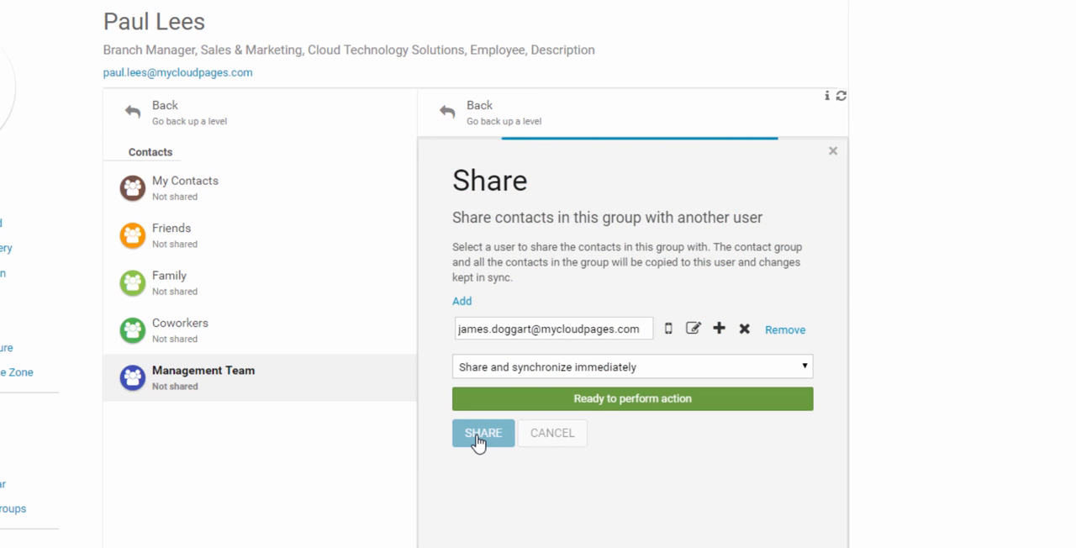
left_click(482, 432)
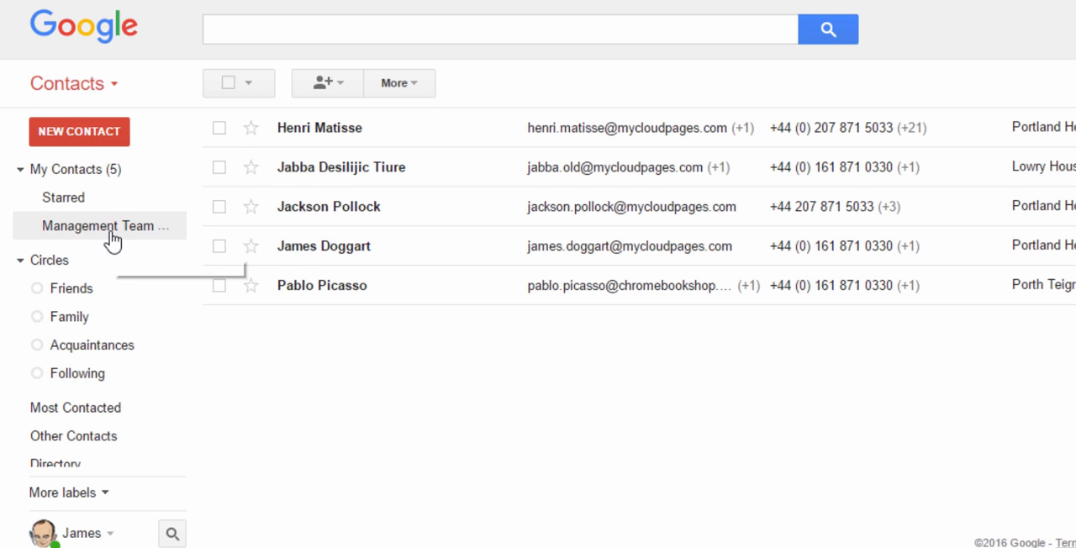
mouse_move(165, 245)
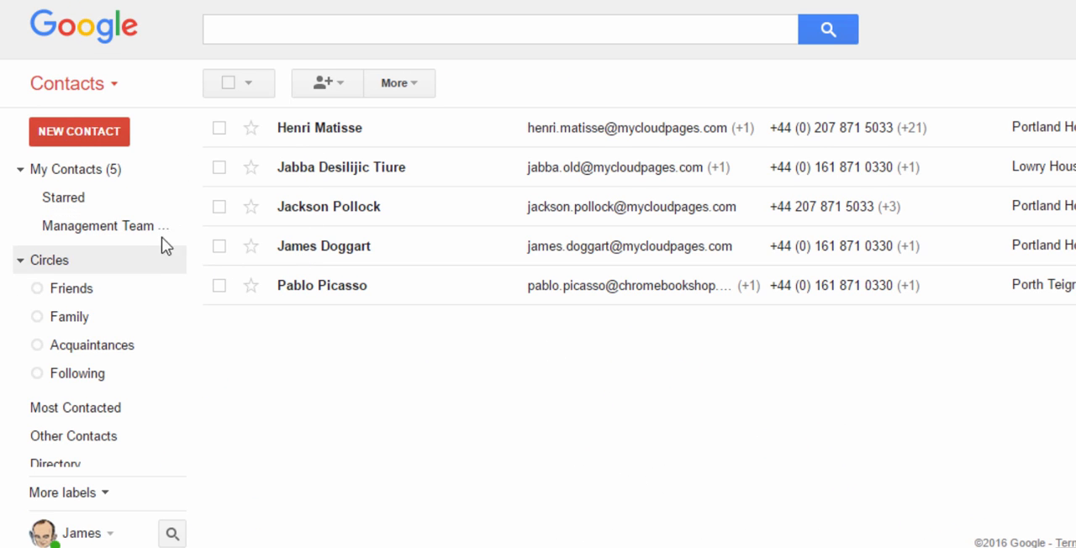
mouse_move(367, 471)
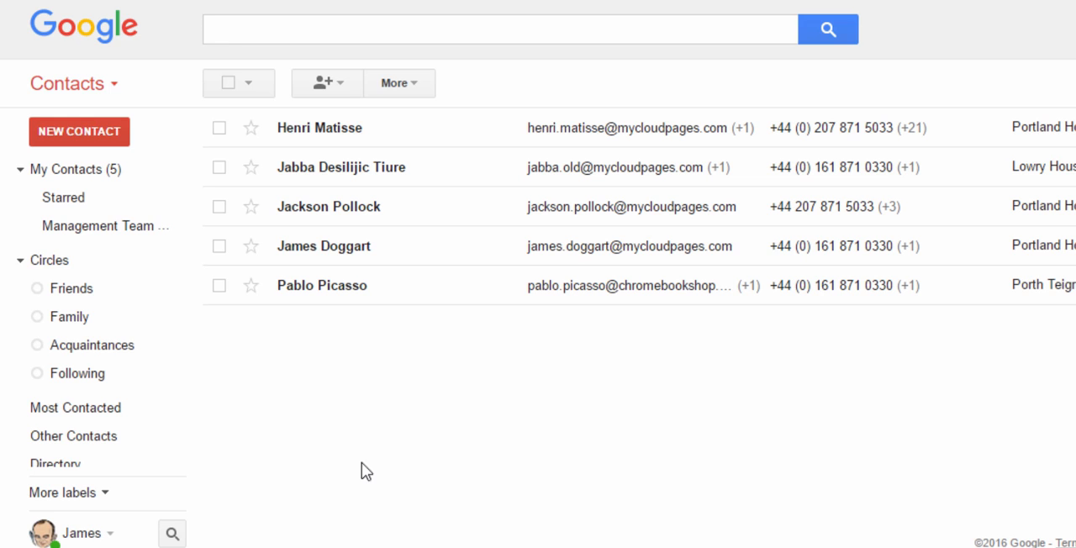
- Start adding a new person to the Management Team group in James's Contacts
left_click(323, 82)
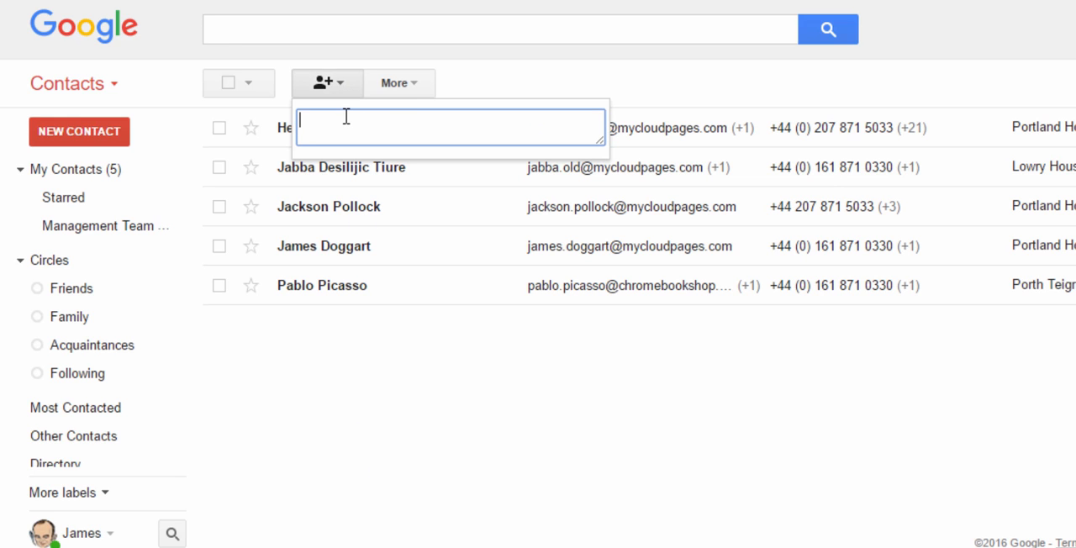
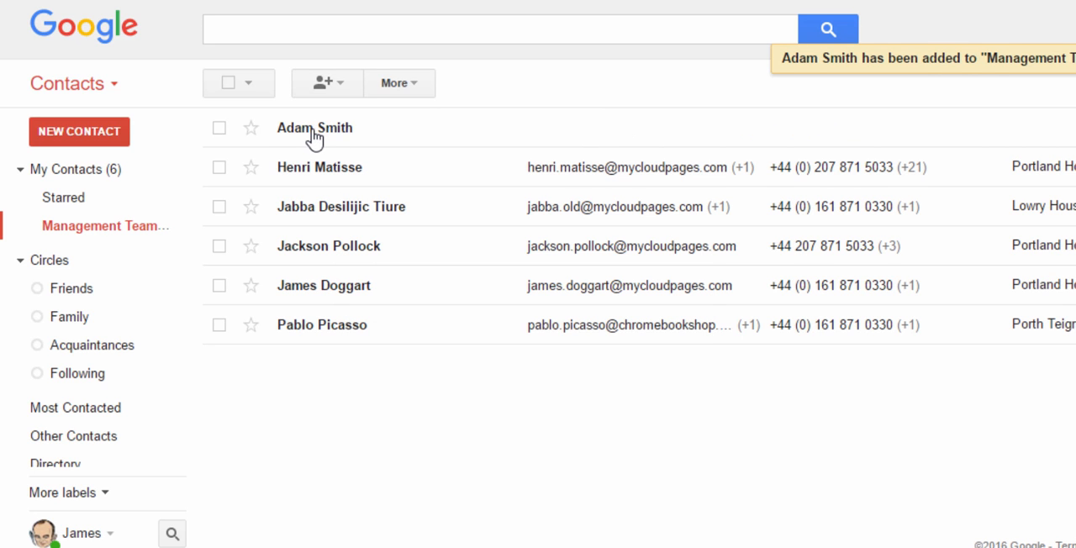
left_click(315, 128)
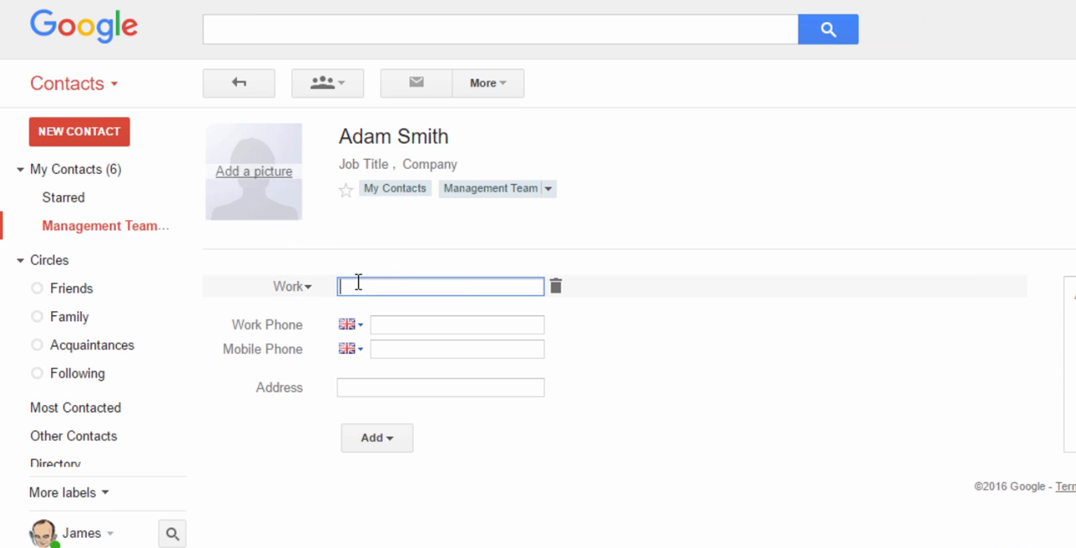
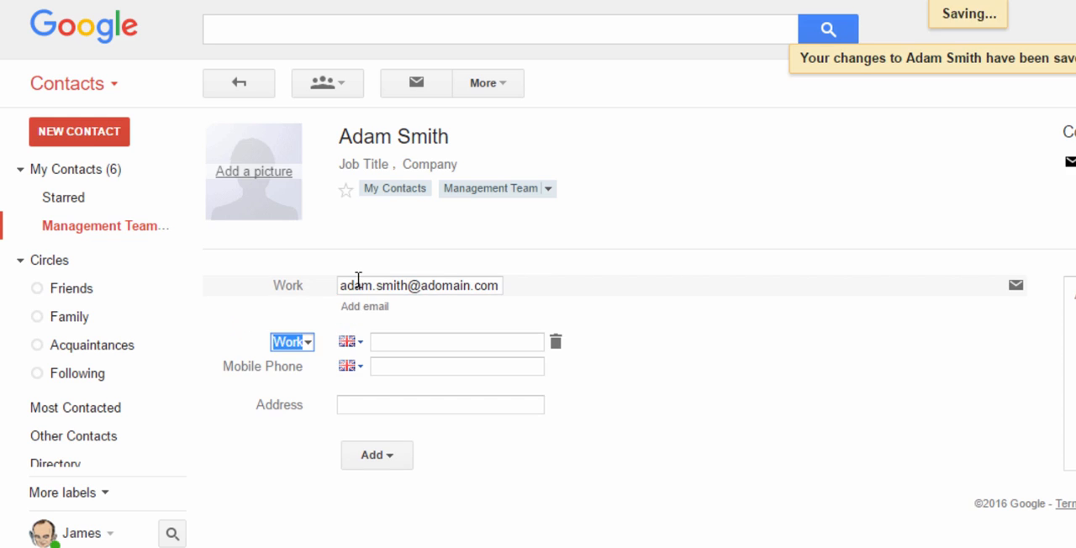
left_click(457, 341)
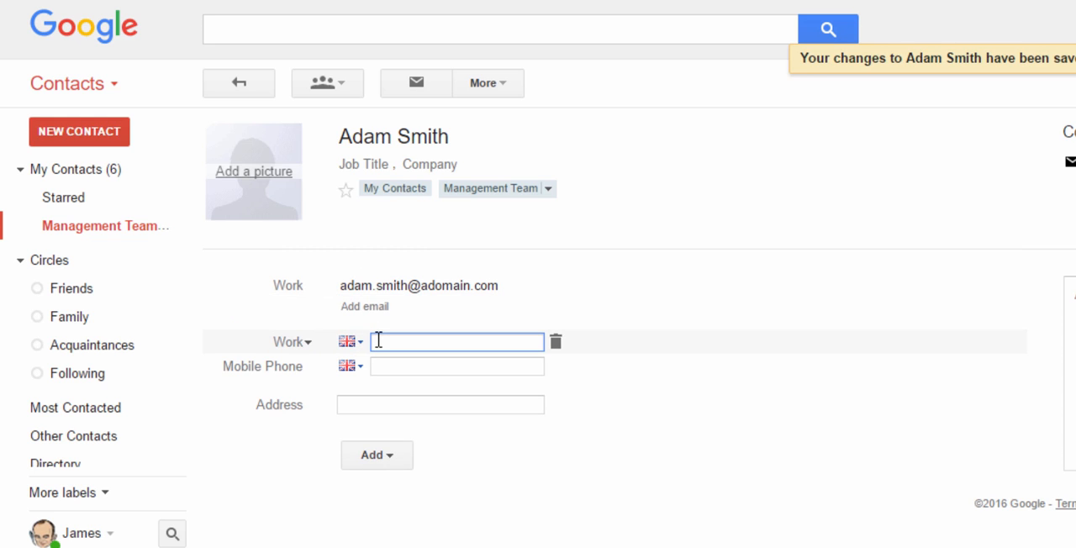
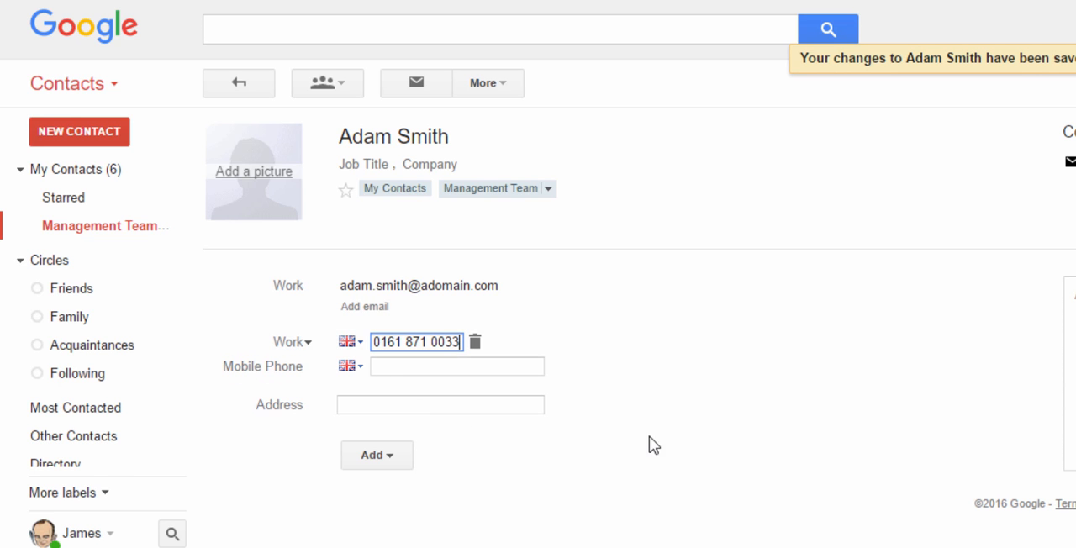
left_click(982, 47)
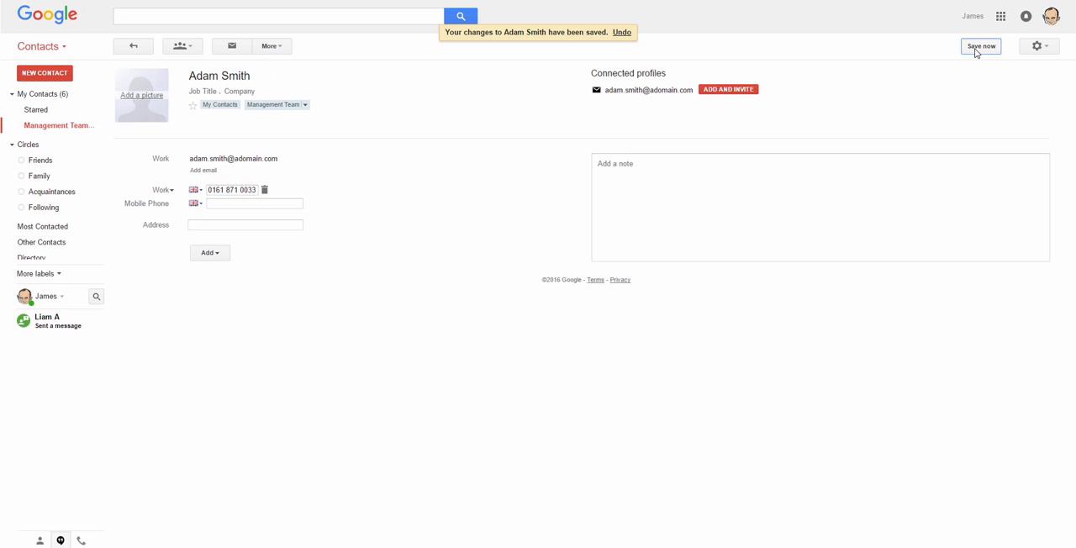
left_click(980, 47)
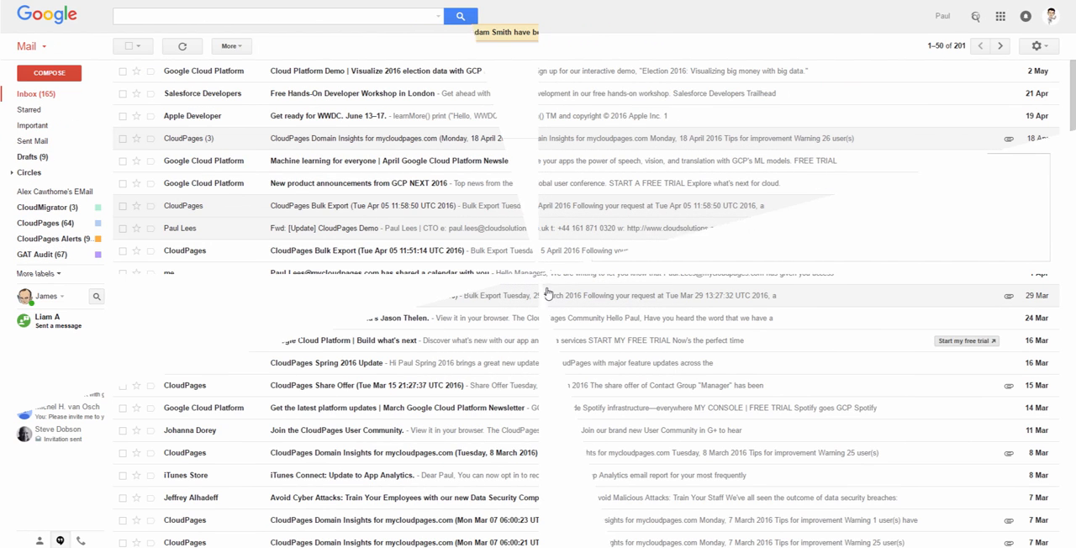
left_click(31, 45)
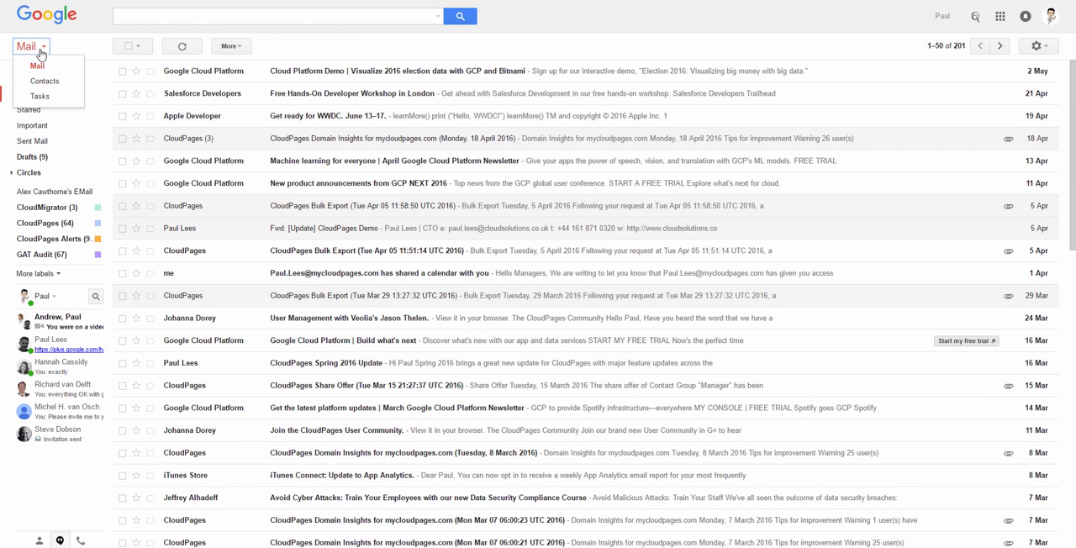
left_click(44, 81)
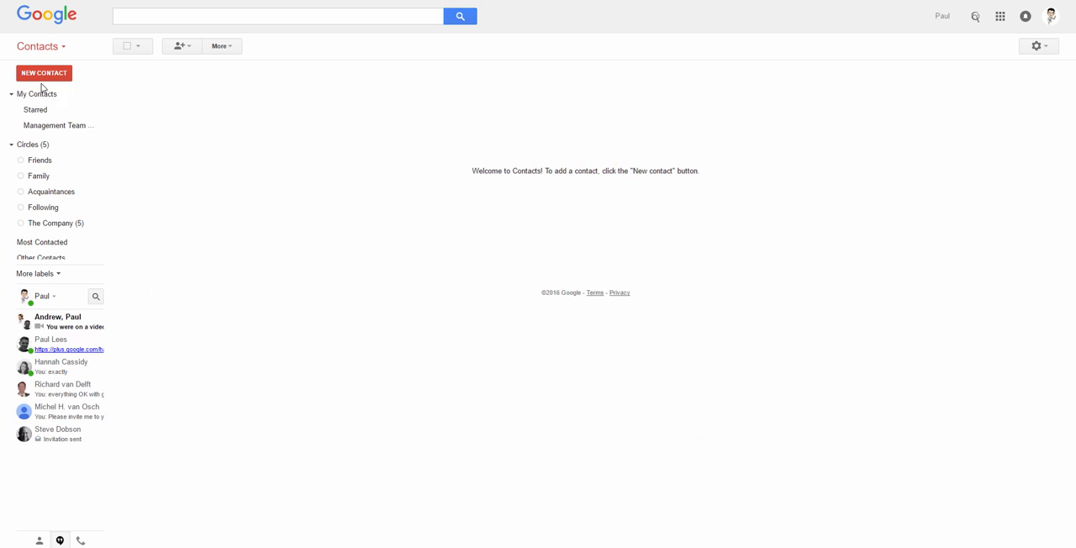
left_click(57, 125)
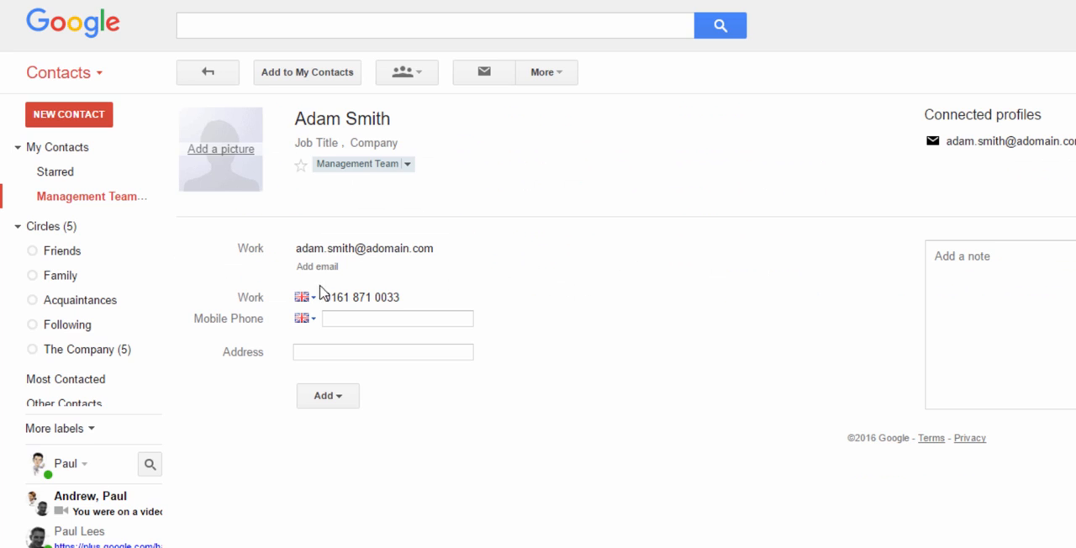
left_click(361, 296)
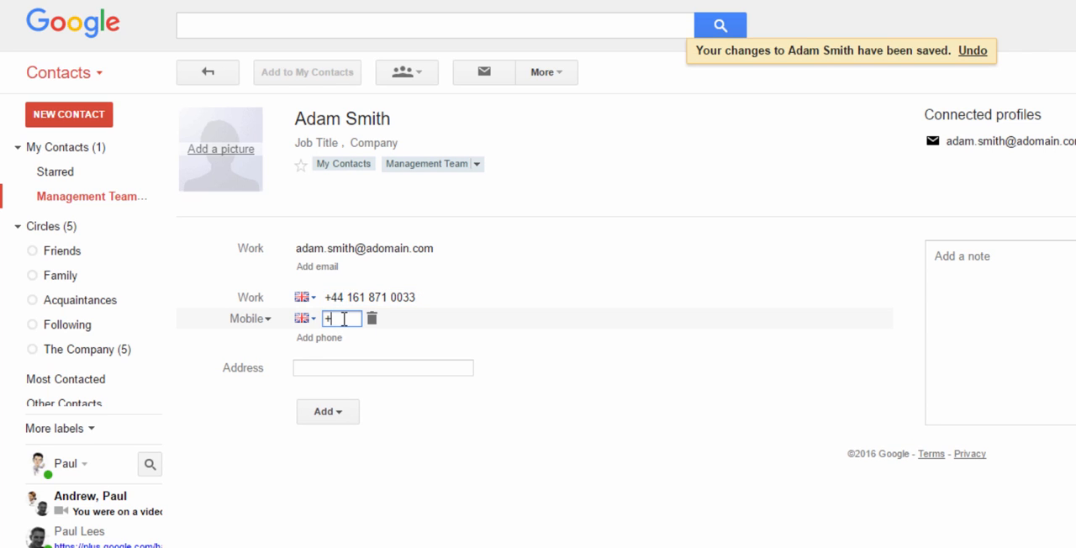
type("44 77")
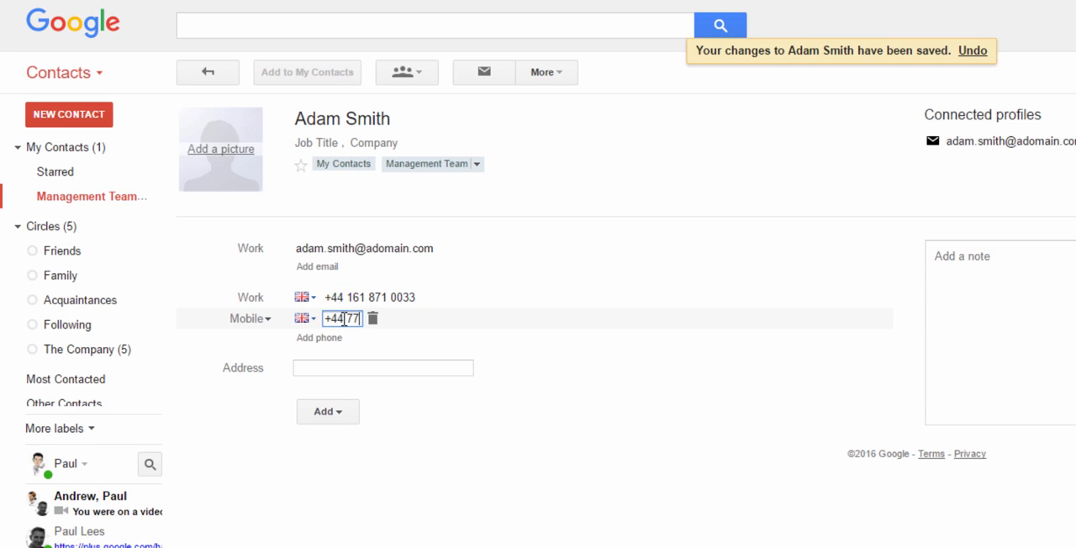
type("777 555")
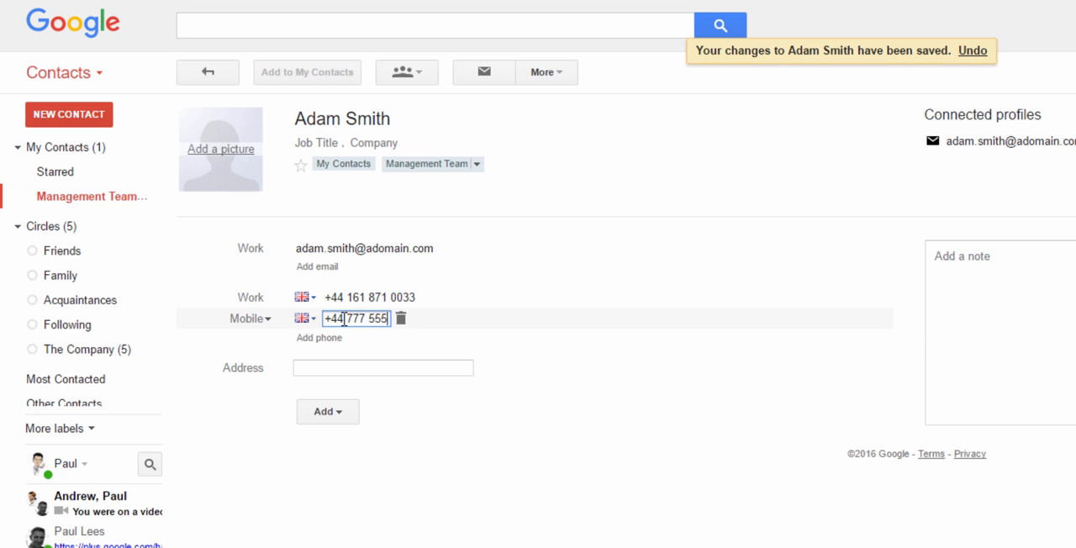
type("1111")
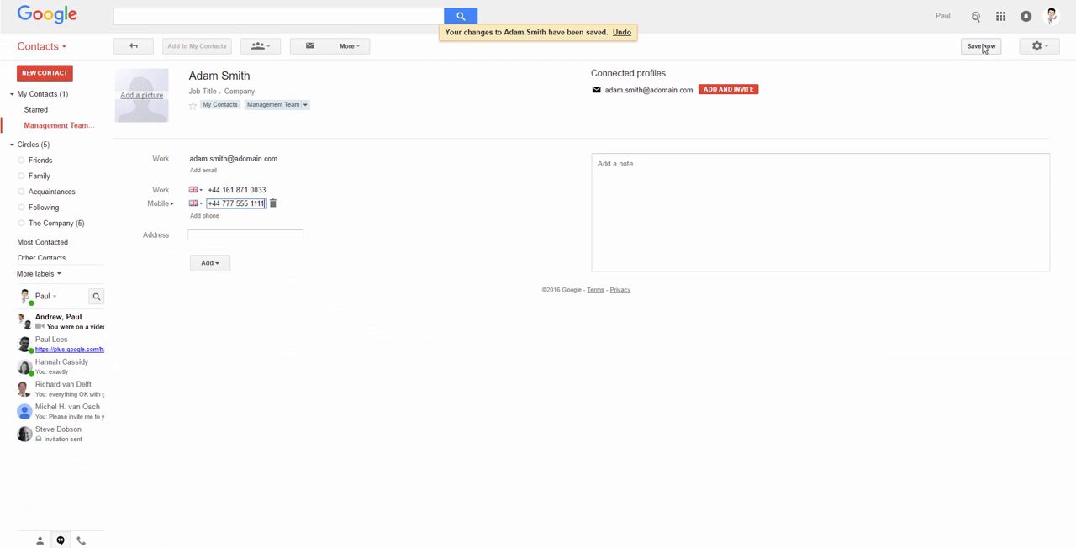
left_click(983, 47)
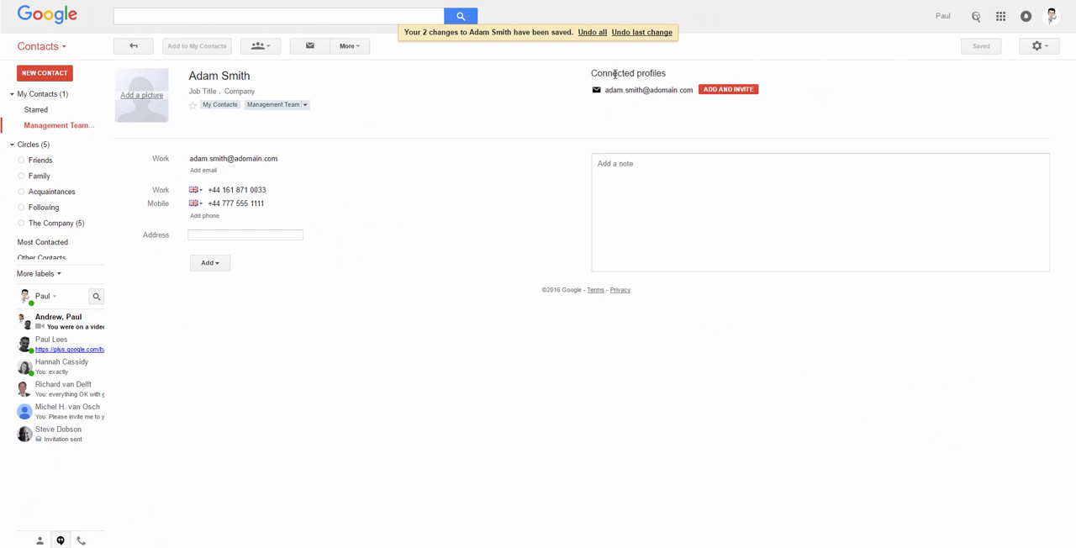
mouse_move(446, 115)
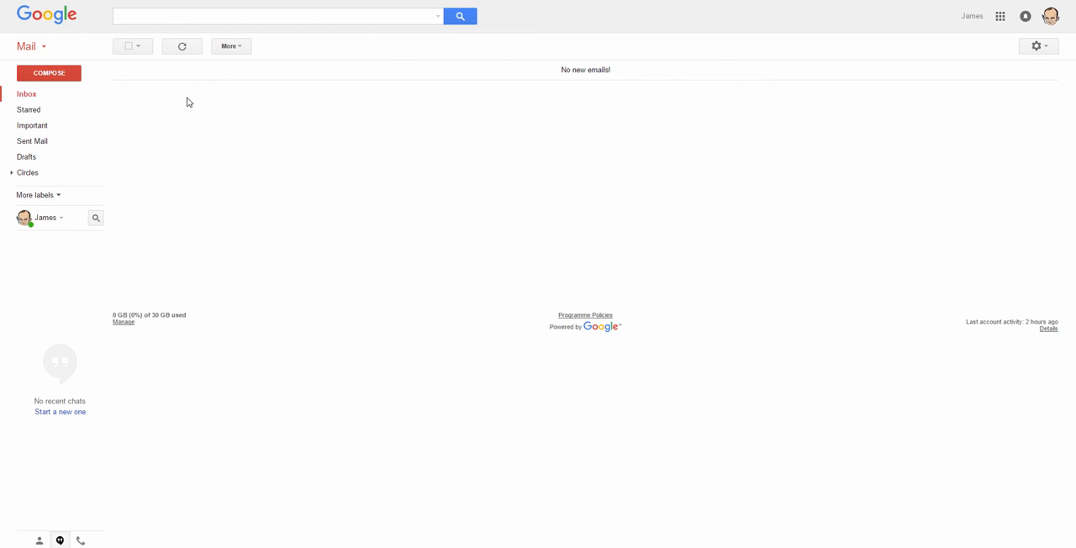
left_click(30, 47)
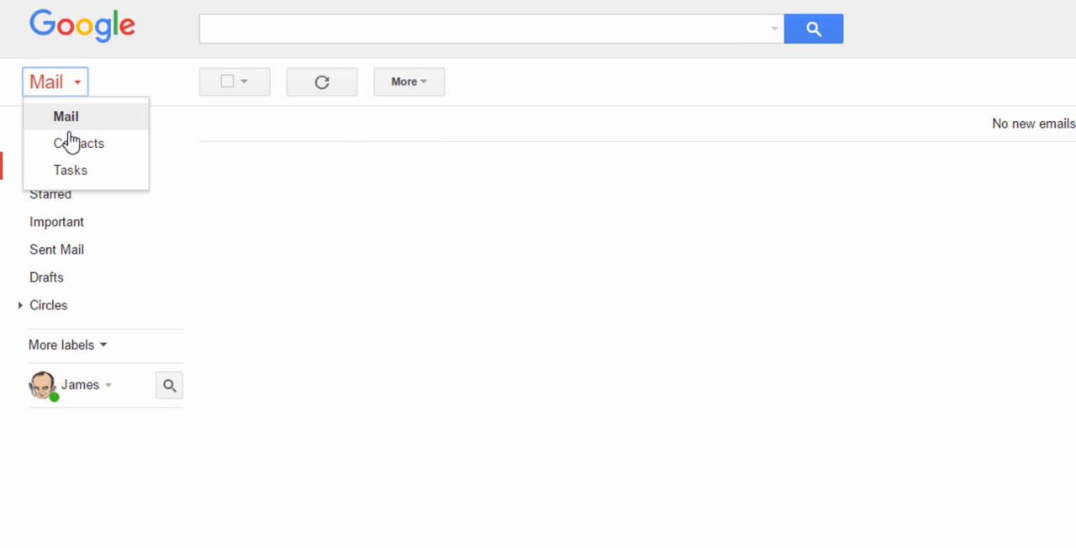
left_click(79, 143)
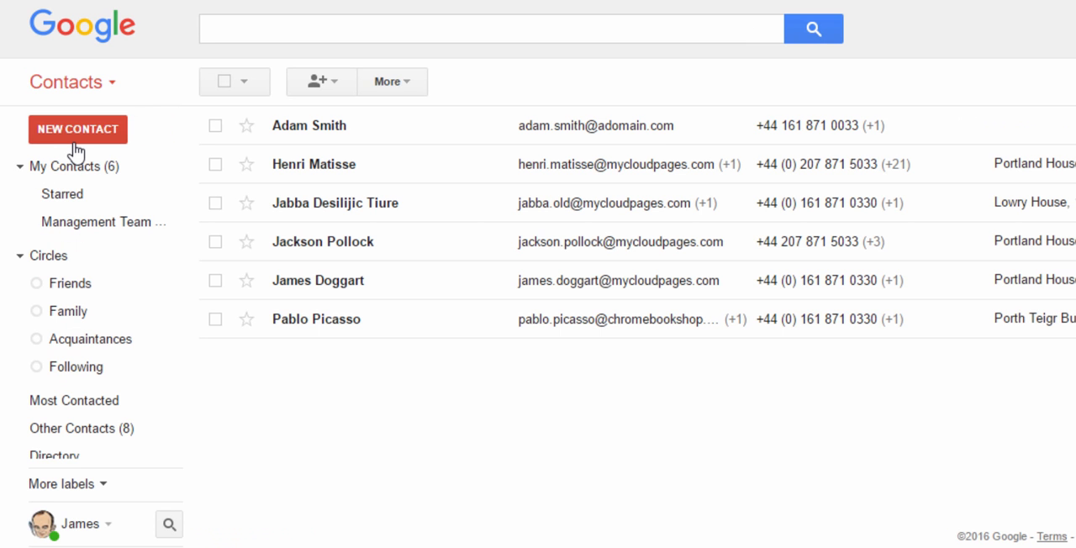
mouse_move(320, 134)
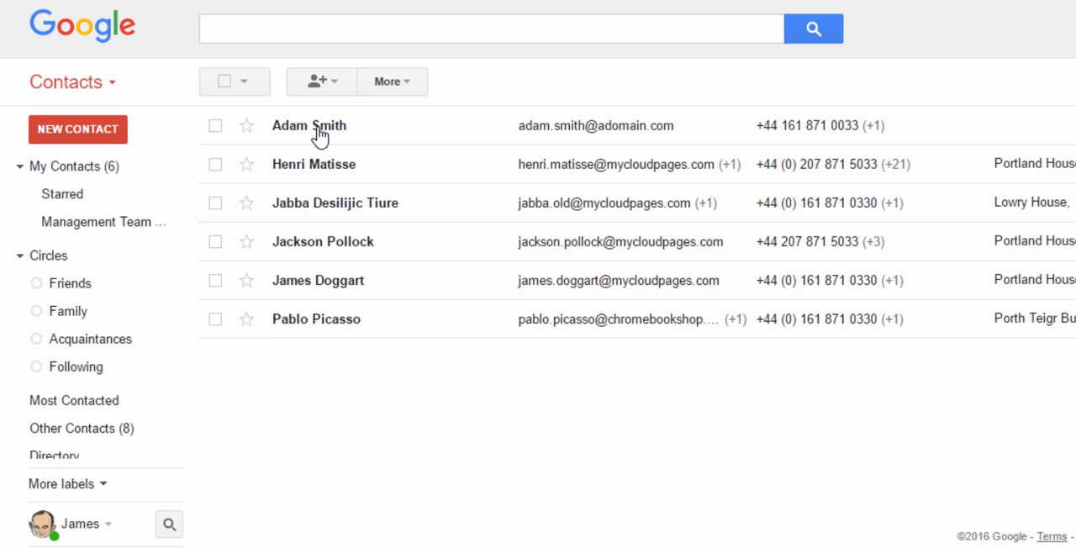
left_click(310, 125)
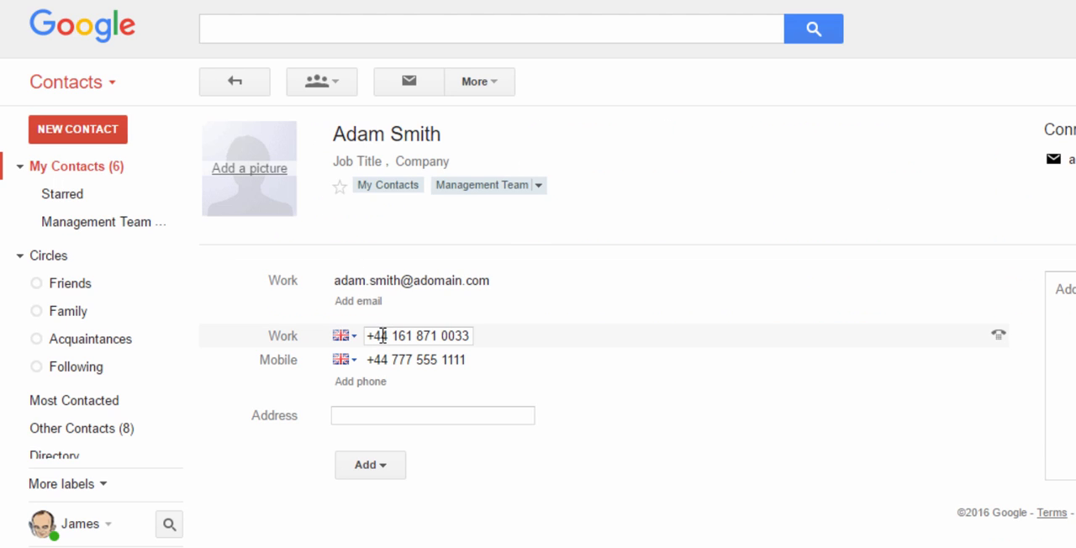
left_click(418, 360)
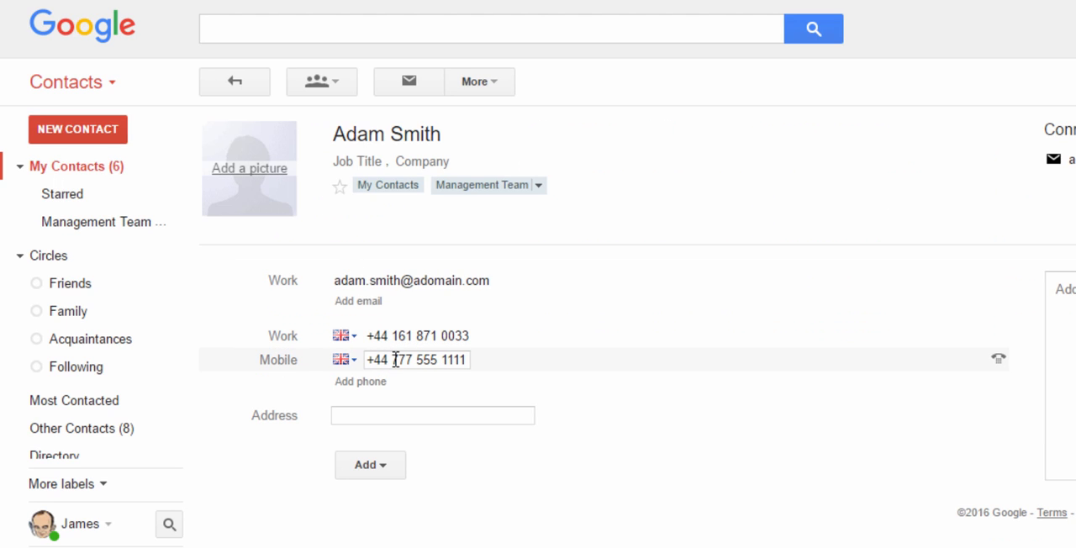